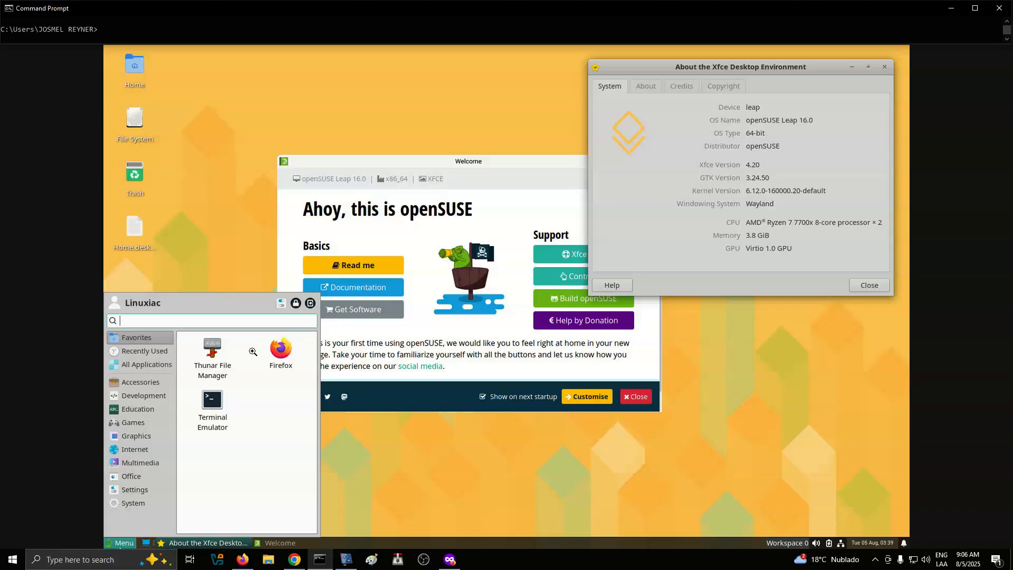
mouse_move(453, 373)
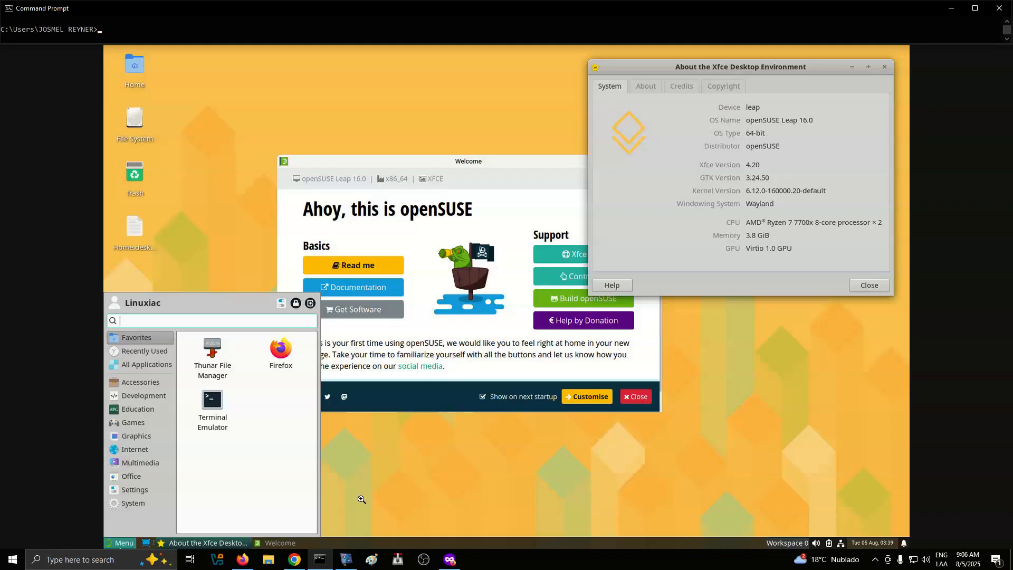
mouse_move(306, 523)
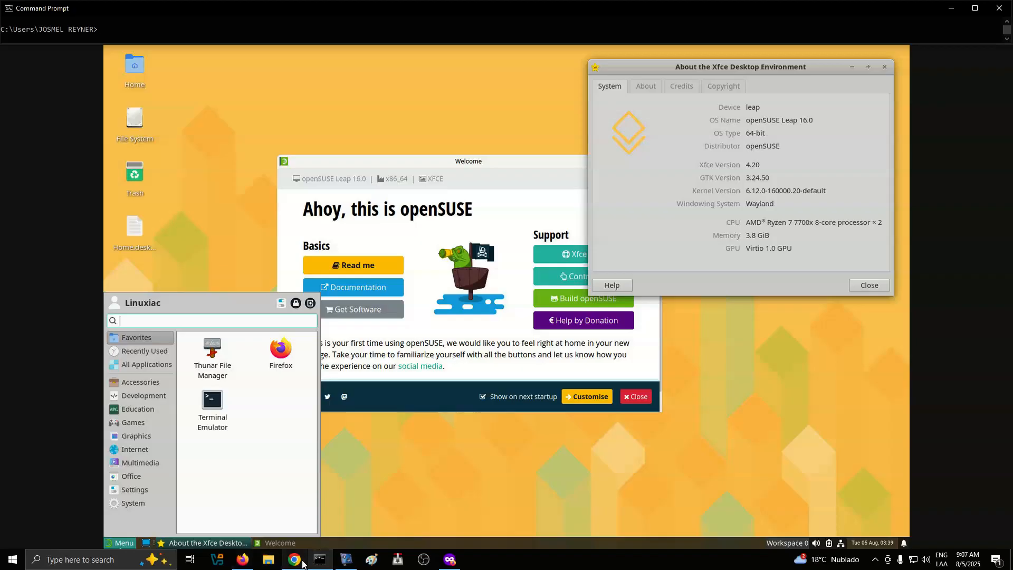
mouse_move(295, 559)
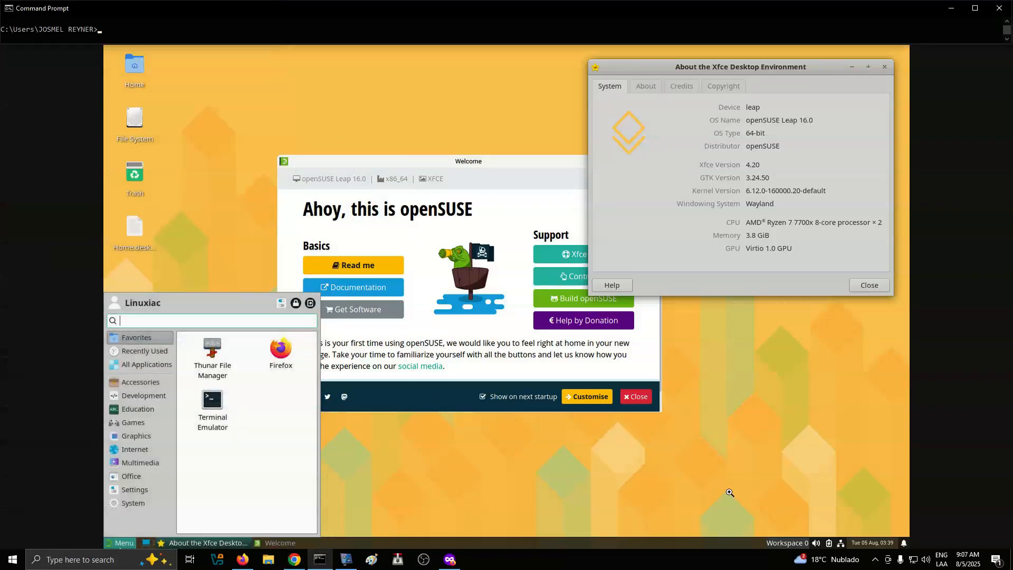
mouse_move(991, 424)
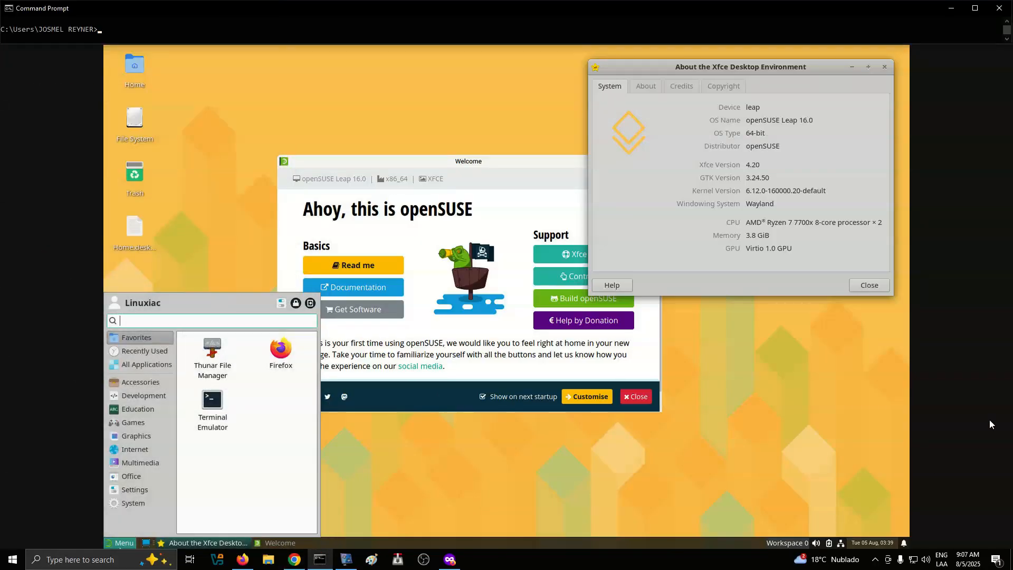